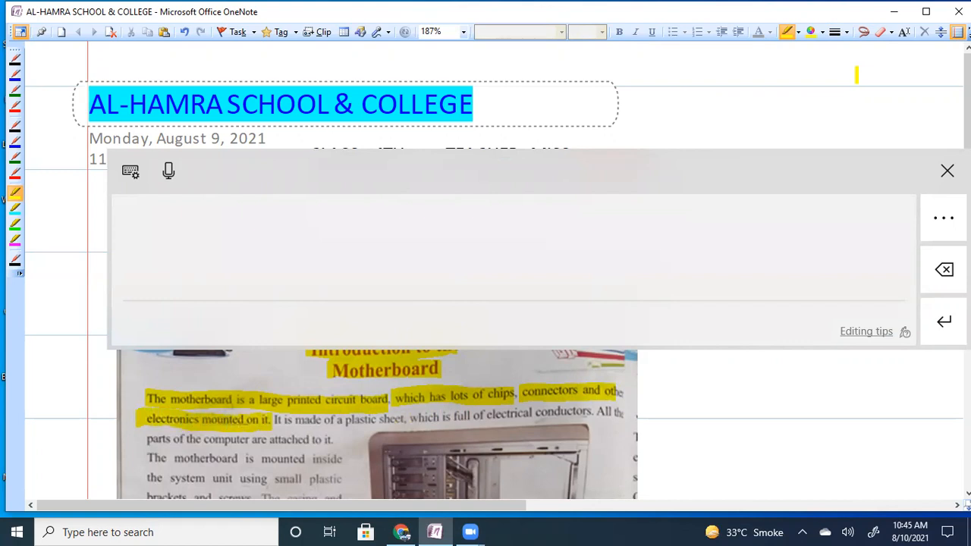
# Dismiss the handwriting input panel so the highlighted motherboard scan is fully visible
pyautogui.scroll(-3)
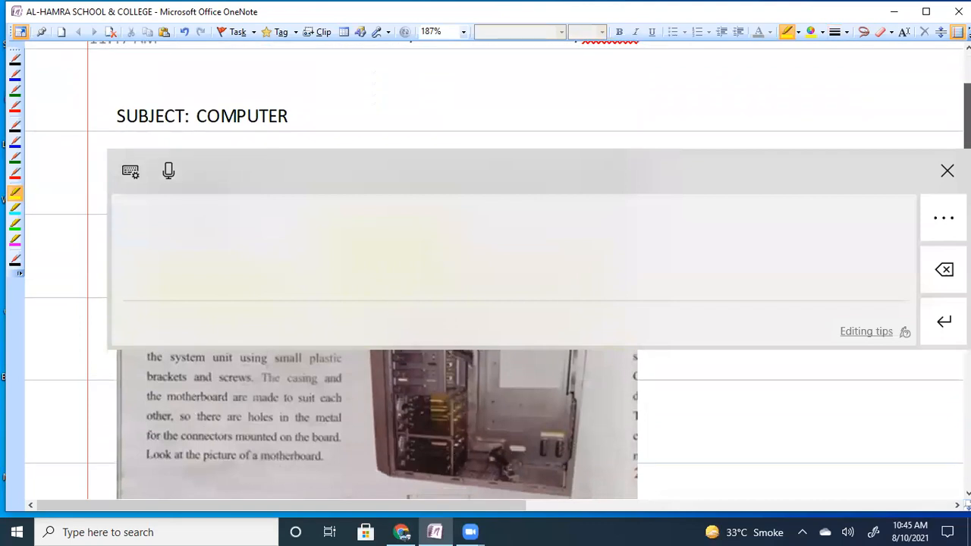
pyautogui.click(947, 170)
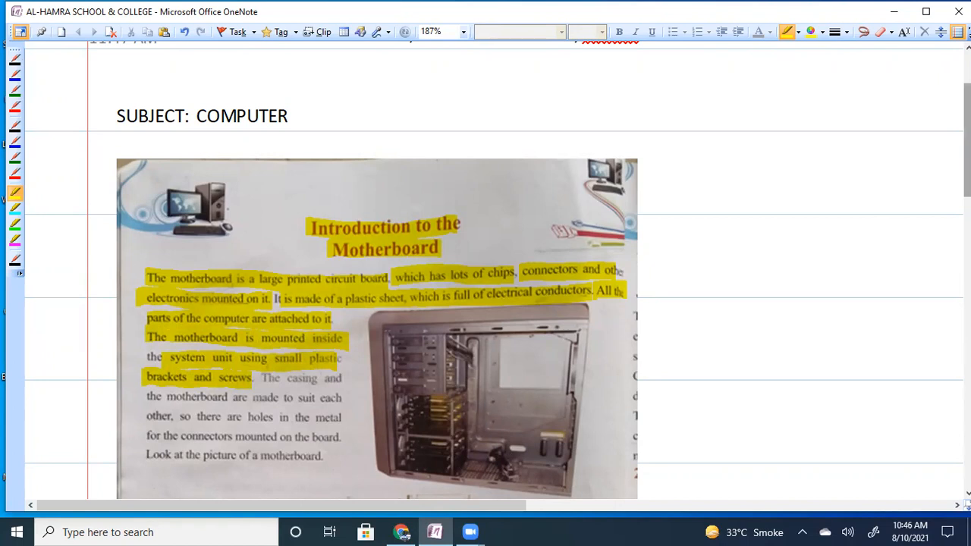
# Highlight the remaining motherboard sentences in yellow and circle the connectors in black ink
pyautogui.scroll(-3)
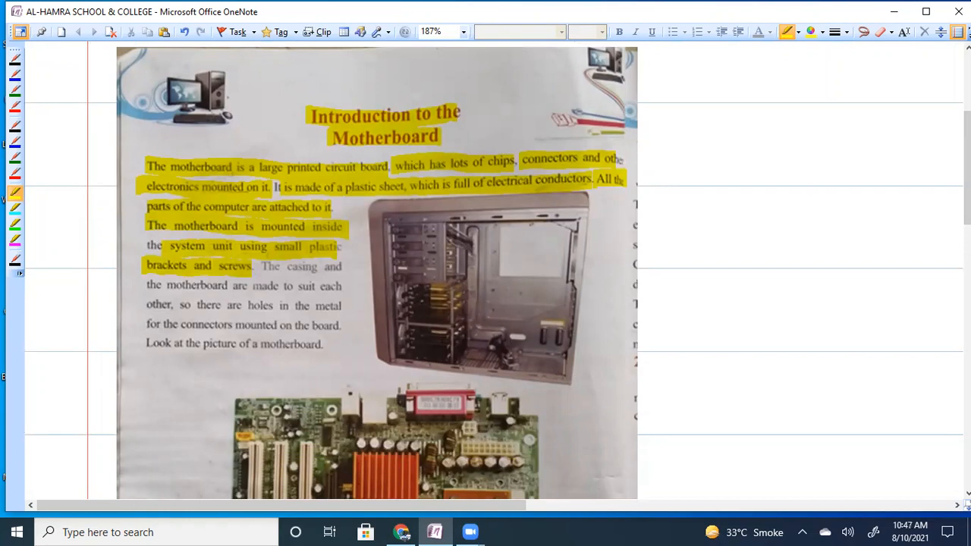
pyautogui.moveTo(259, 267); pyautogui.dragTo(343, 267)
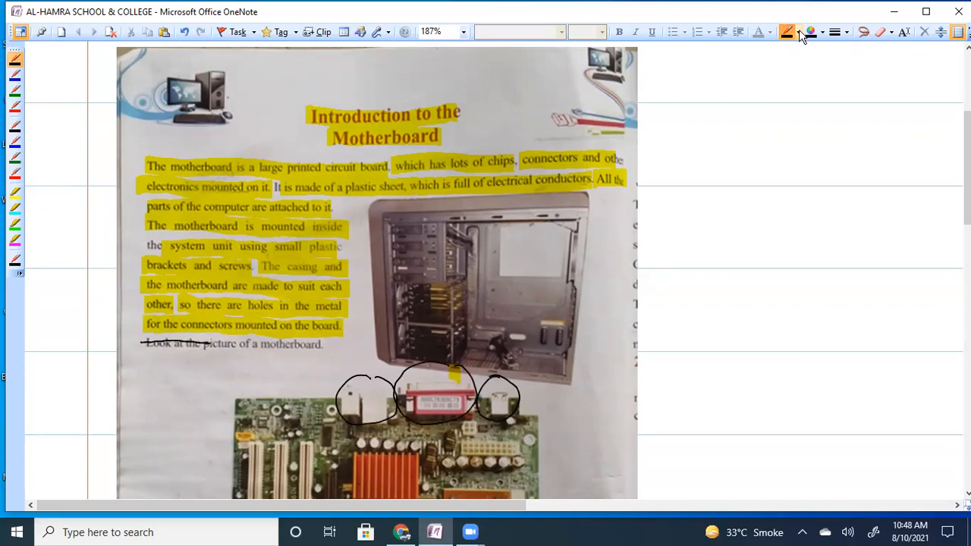
pyautogui.moveTo(15, 194)
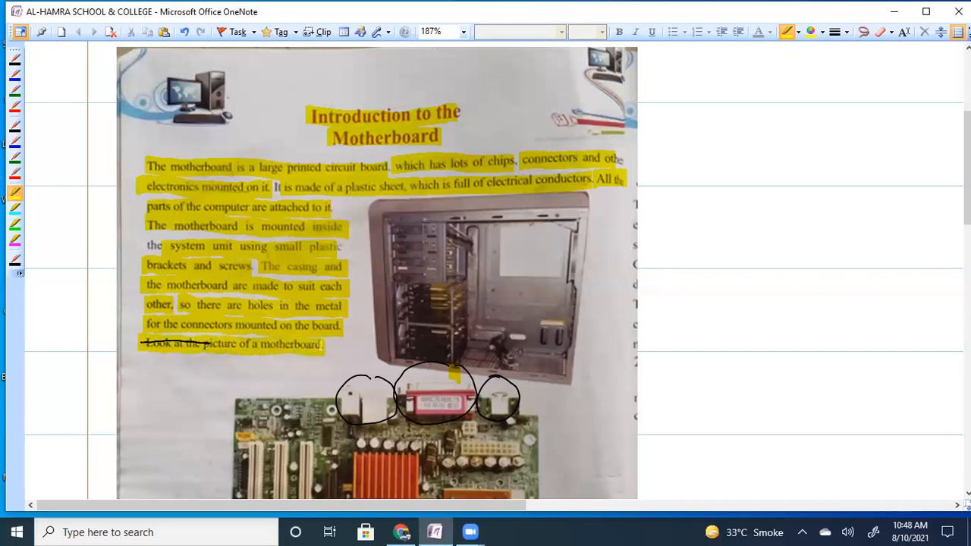
pyautogui.scroll(-3)
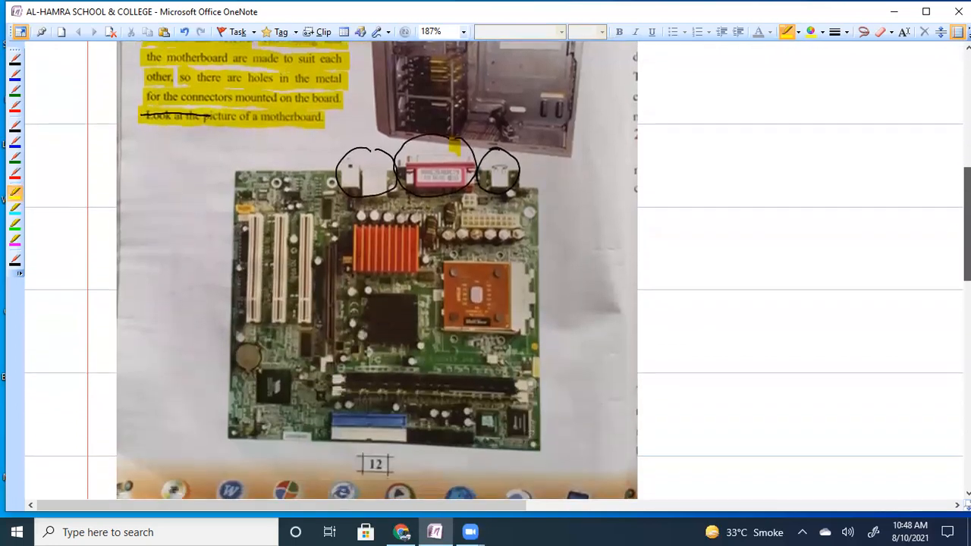